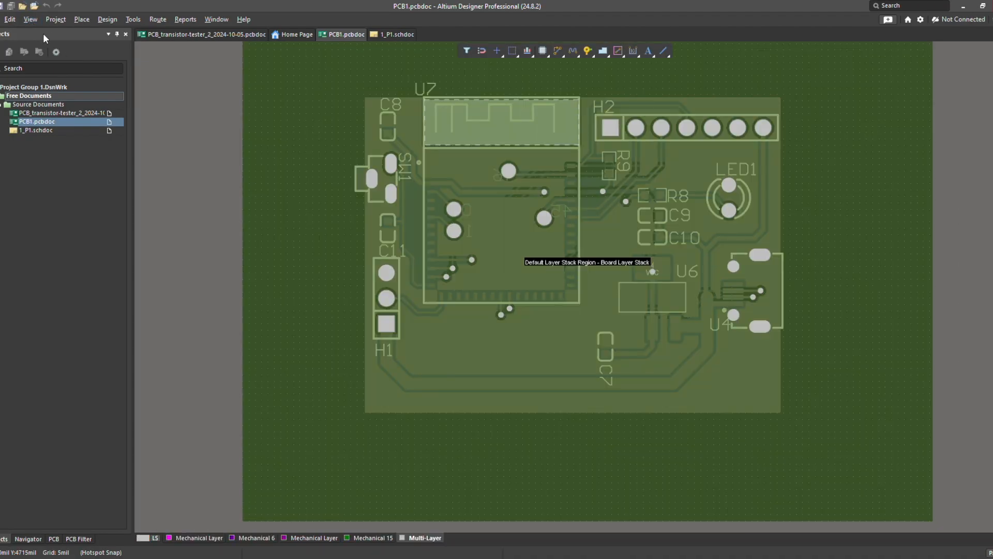
{"action": "left_click", "coordinate": [29, 19]}
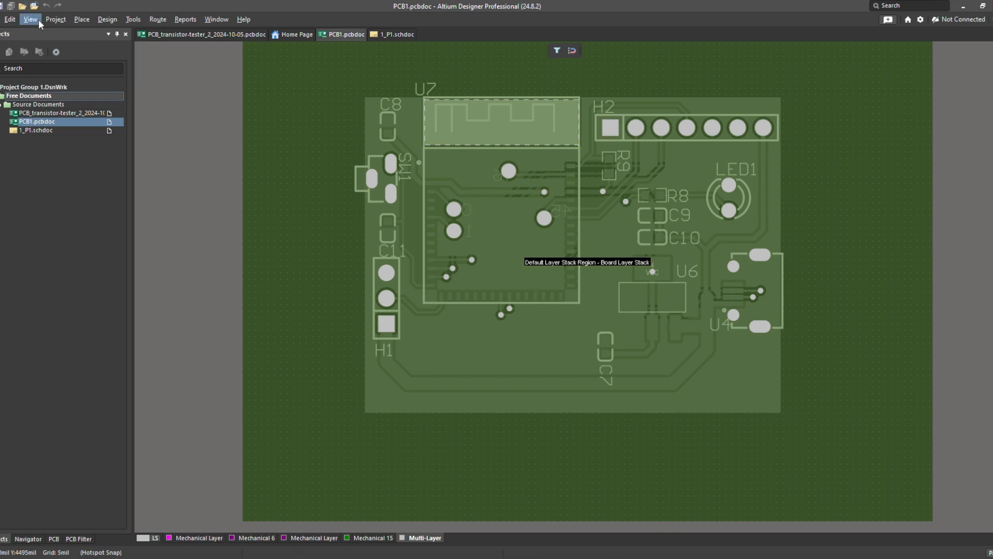